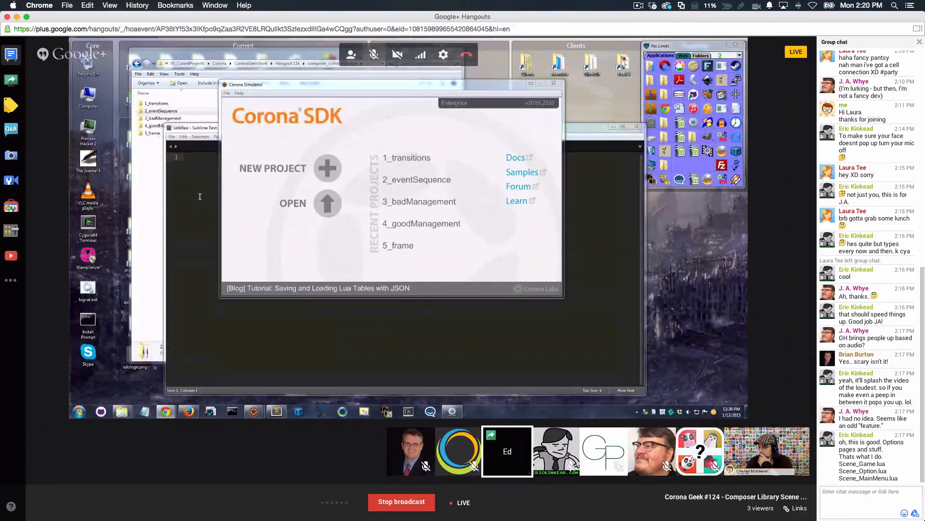
# Run the 1_transitions recent project in the Corona Simulator
pyautogui.click(373, 54)
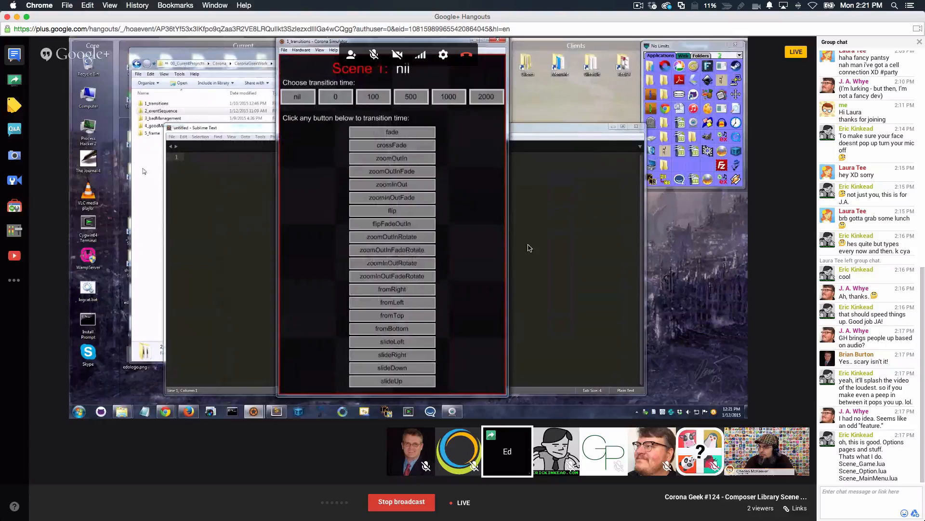
pyautogui.moveTo(764, 351)
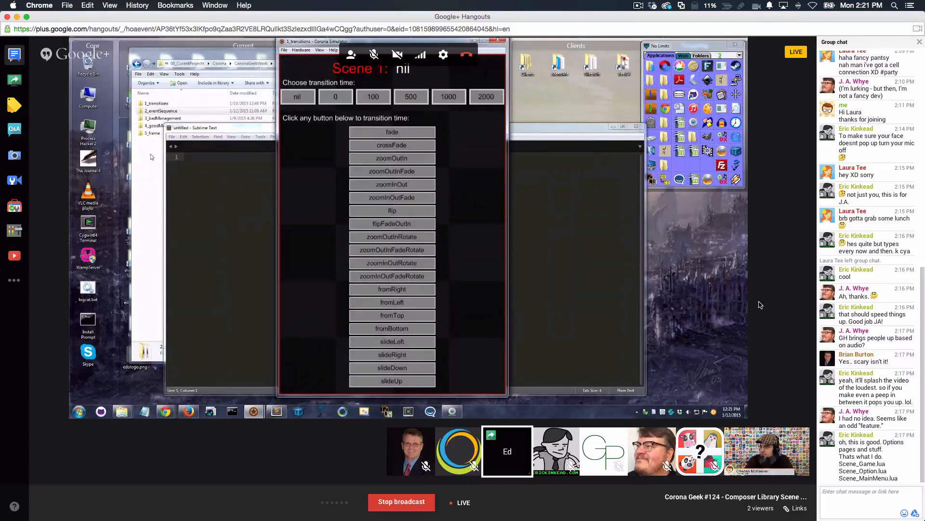
pyautogui.moveTo(471, 136)
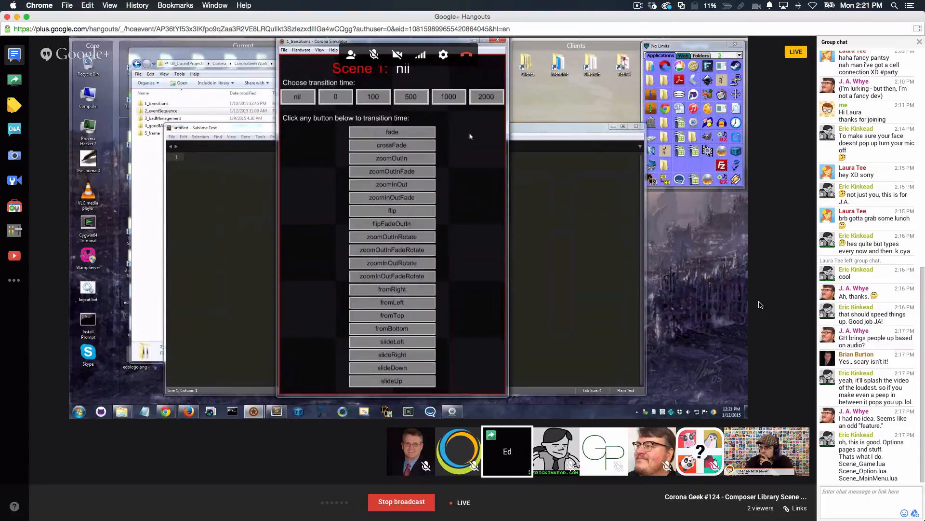
pyautogui.moveTo(456, 154)
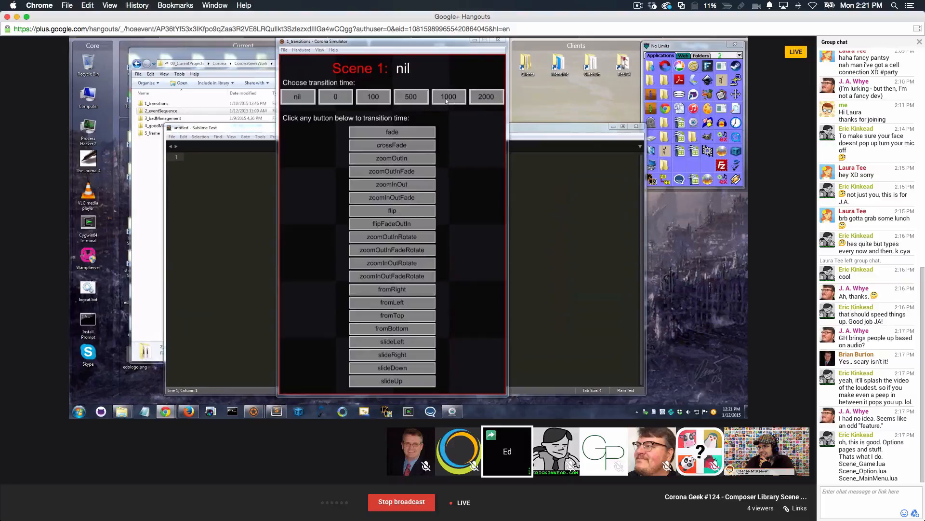
# Fade from Scene 1 to Scene 2 at 1000 ms and set Scene 2's time to 1000 ms too
pyautogui.click(448, 96)
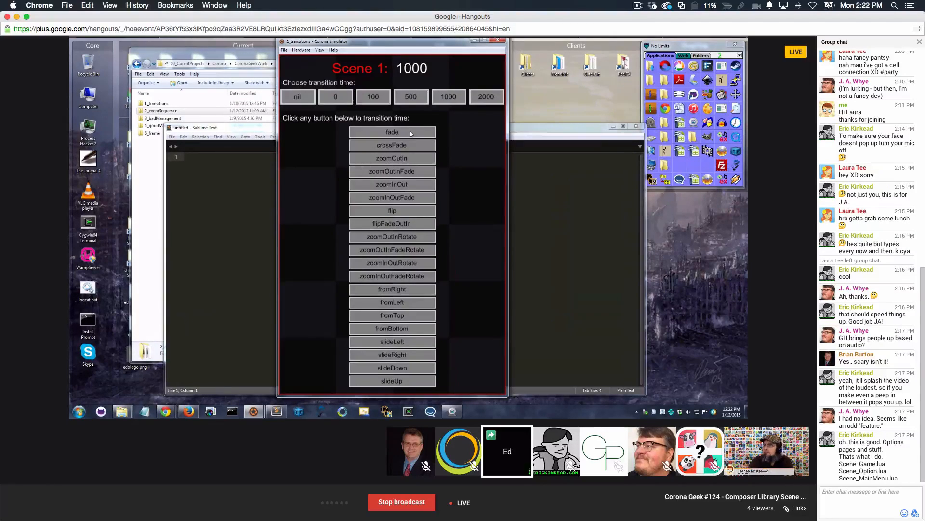
pyautogui.click(393, 132)
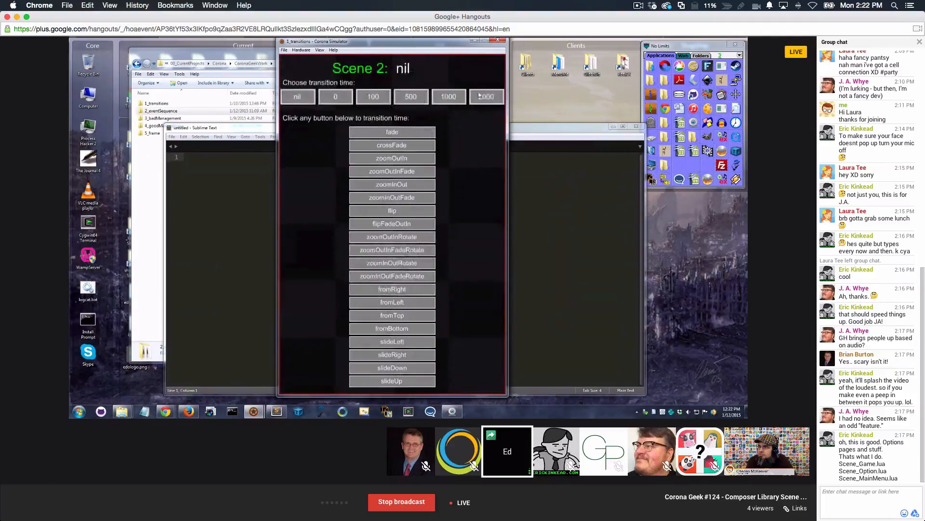
pyautogui.click(486, 97)
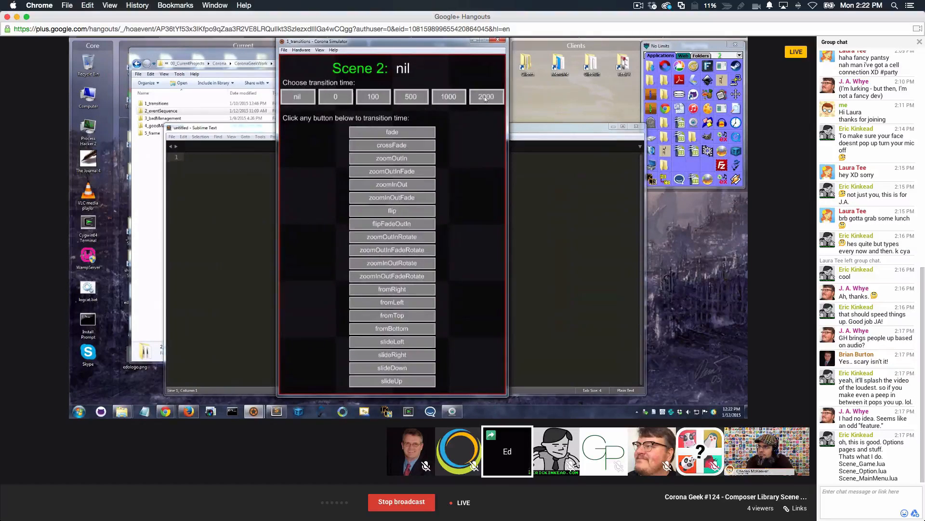
pyautogui.click(449, 96)
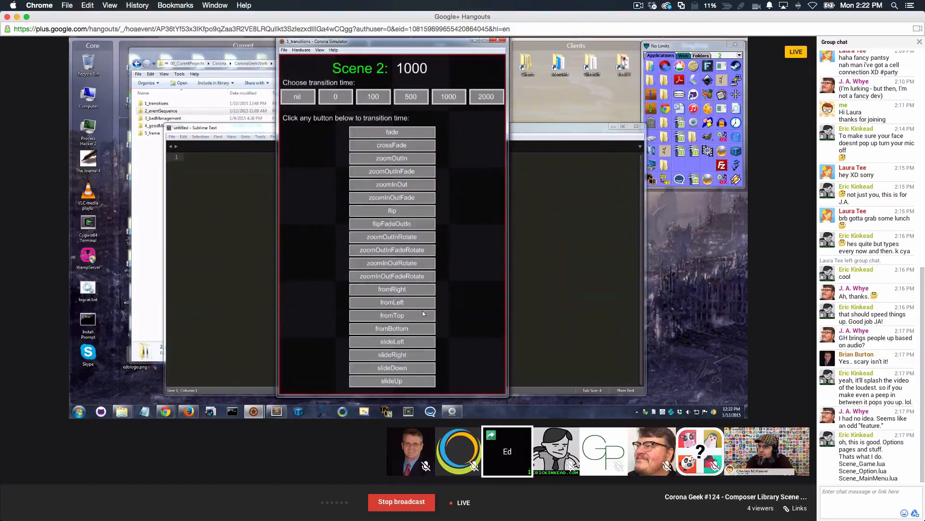
pyautogui.moveTo(421, 289)
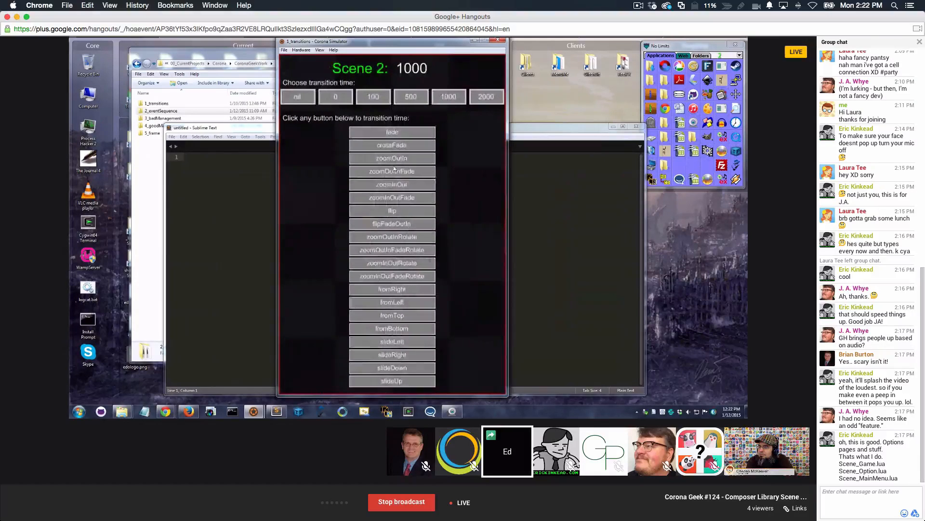
# Transition back to Scene 1, then bring the project folder window to the front
pyautogui.click(485, 96)
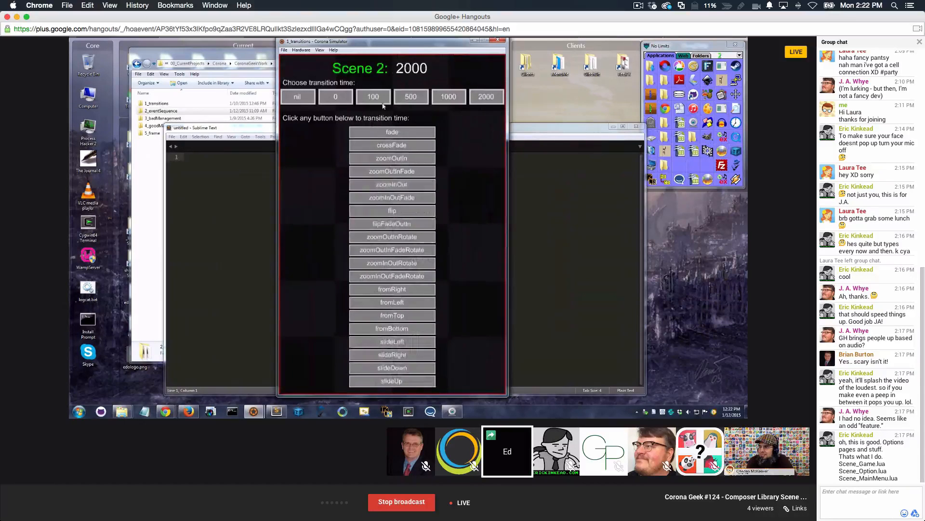
pyautogui.click(411, 97)
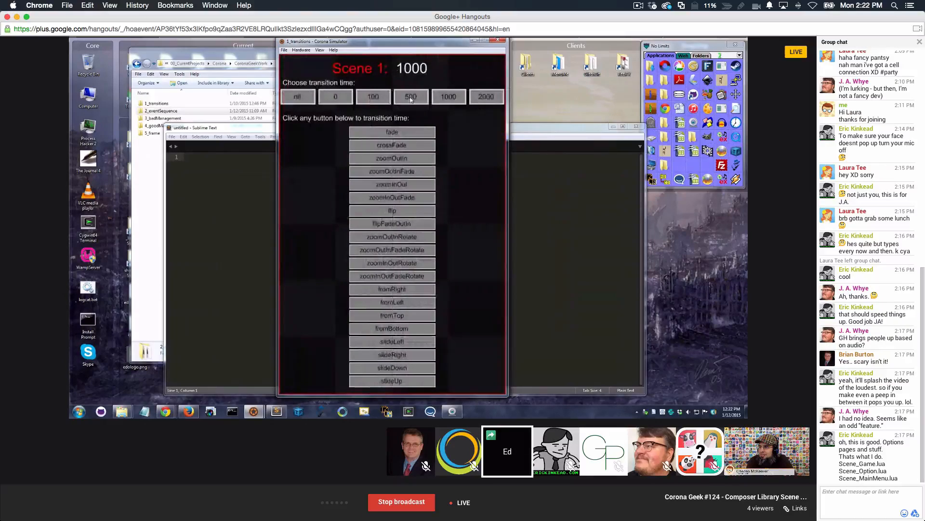
pyautogui.click(411, 97)
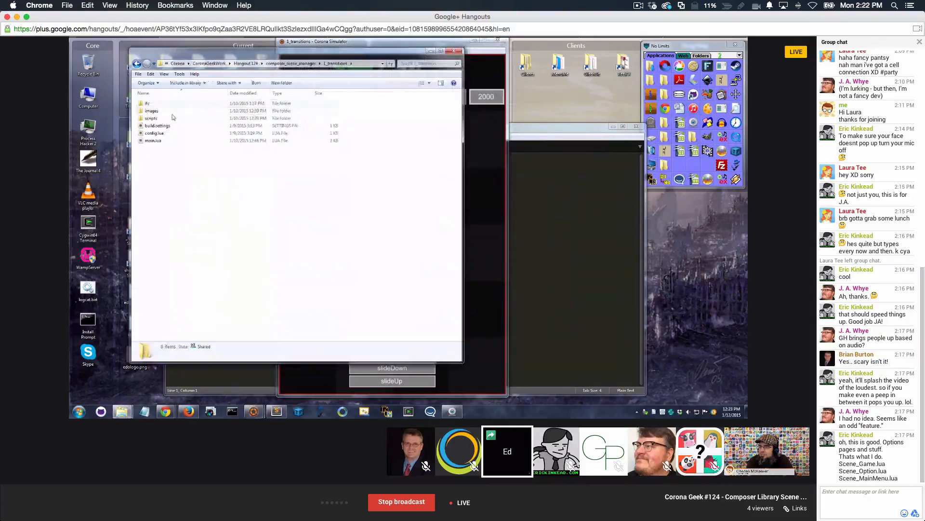
# From CoronaGeekWork, browse into Hangout 124 > composer_scene_manager > 1_transitions
pyautogui.click(153, 140)
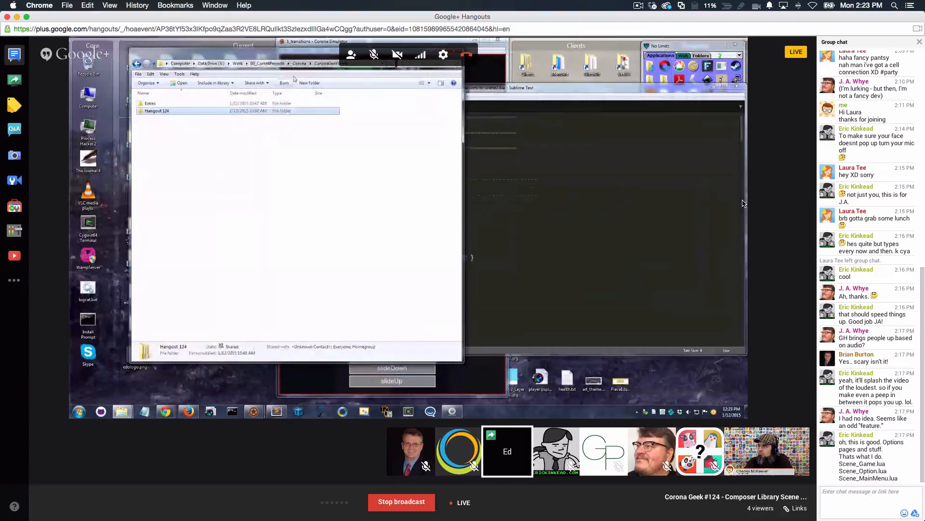
pyautogui.moveTo(421, 55)
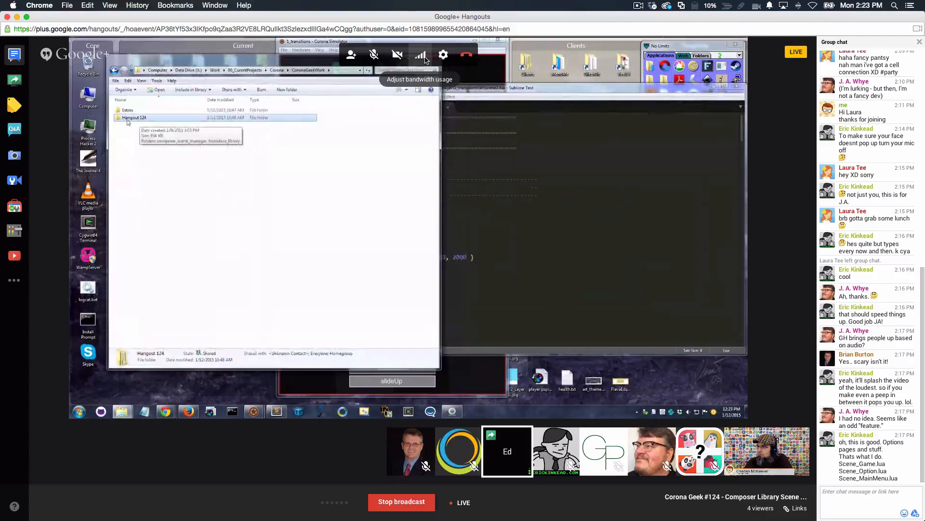
pyautogui.doubleClick(134, 118)
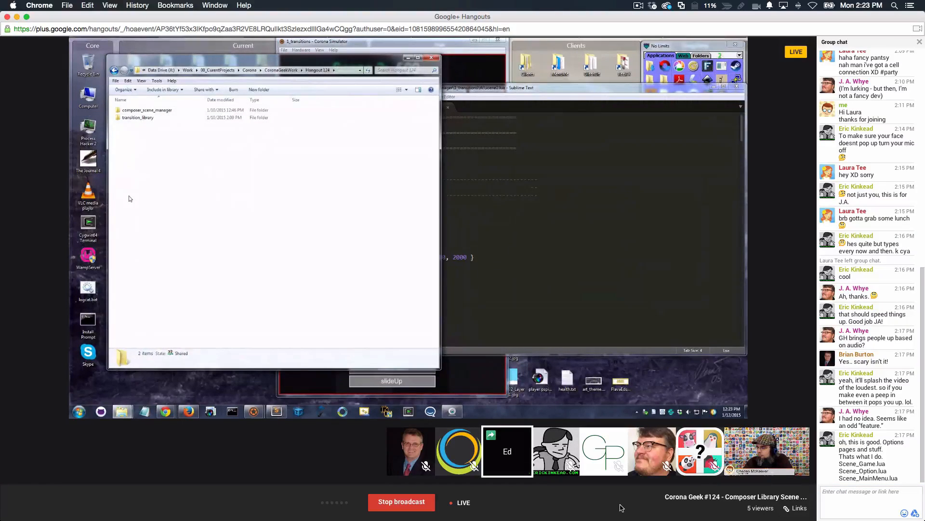
pyautogui.click(146, 110)
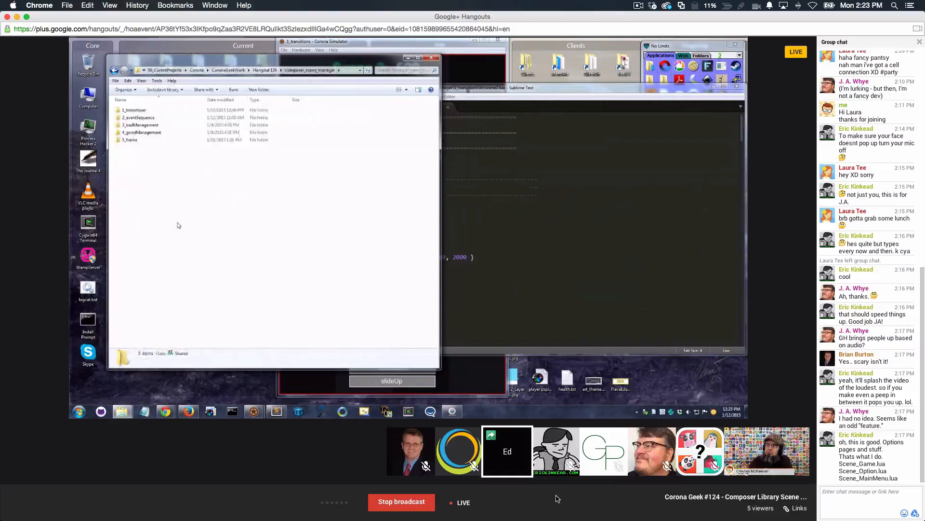
pyautogui.click(133, 110)
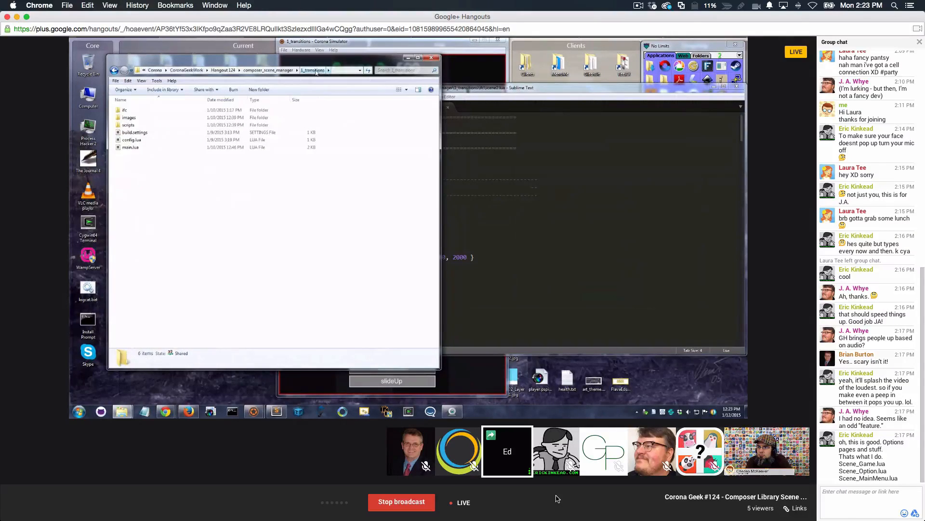
# Select build.settings, then enter the subfolder holding scene1.lua and scene2.lua
pyautogui.click(135, 132)
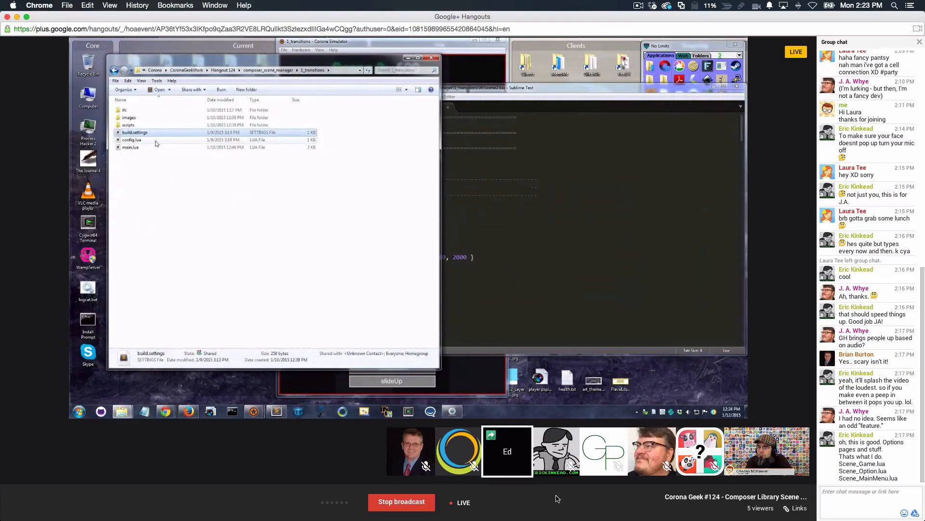
pyautogui.moveTo(129, 125)
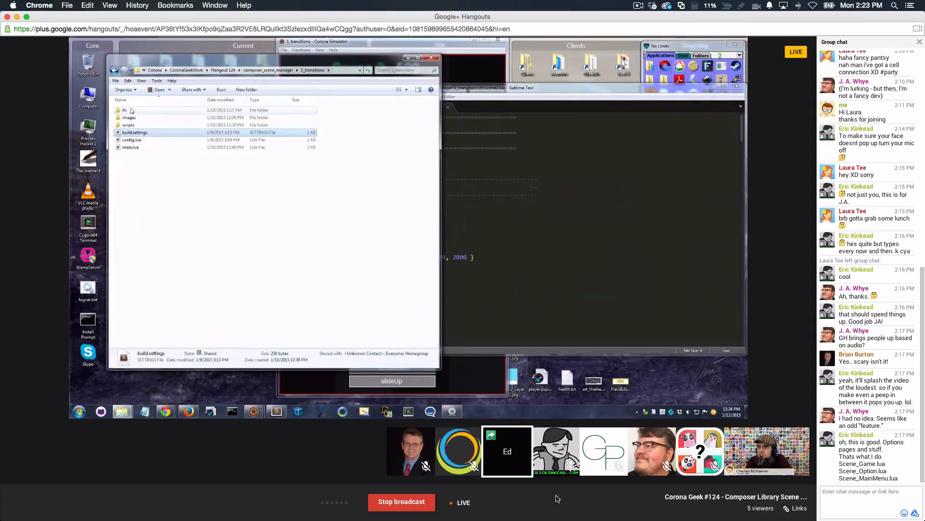
pyautogui.moveTo(124, 110)
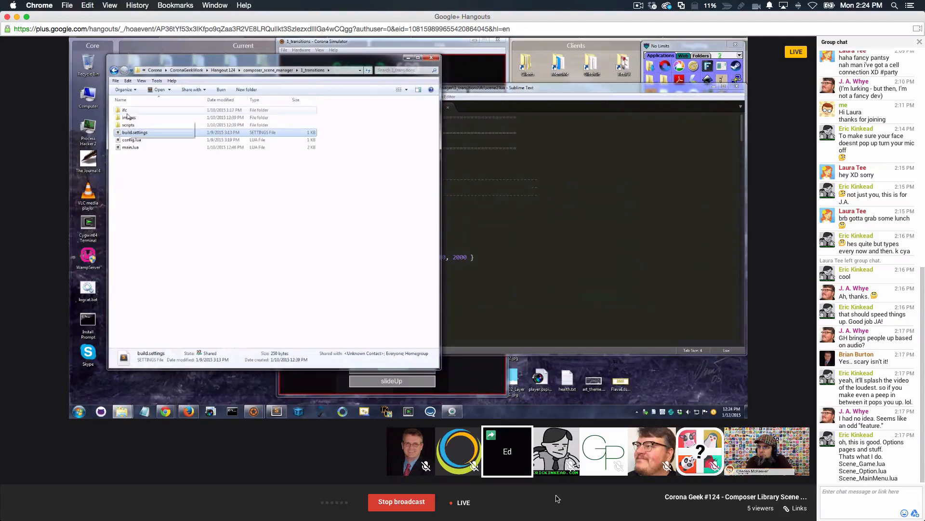
pyautogui.doubleClick(124, 109)
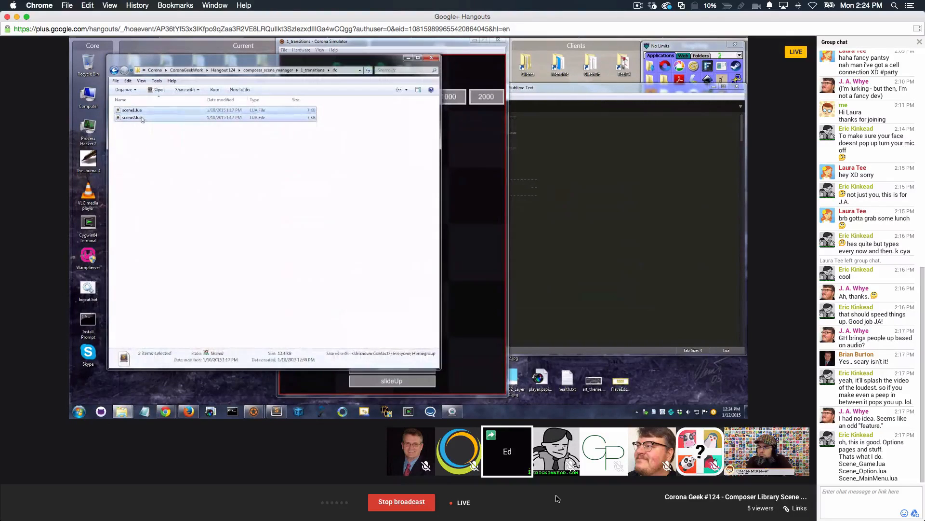
# Edit the scene file for 250 ms timing and play the flip transition to Scene 2
pyautogui.doubleClick(132, 116)
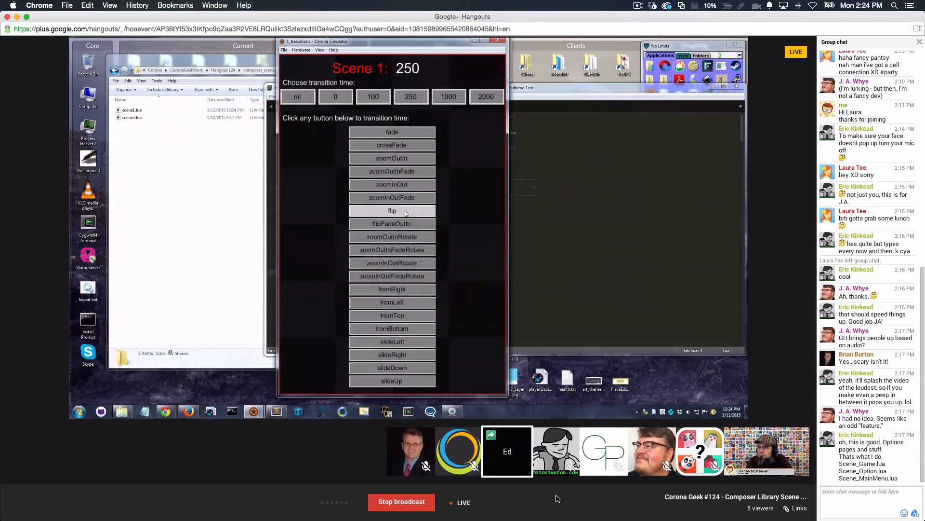
pyautogui.click(392, 211)
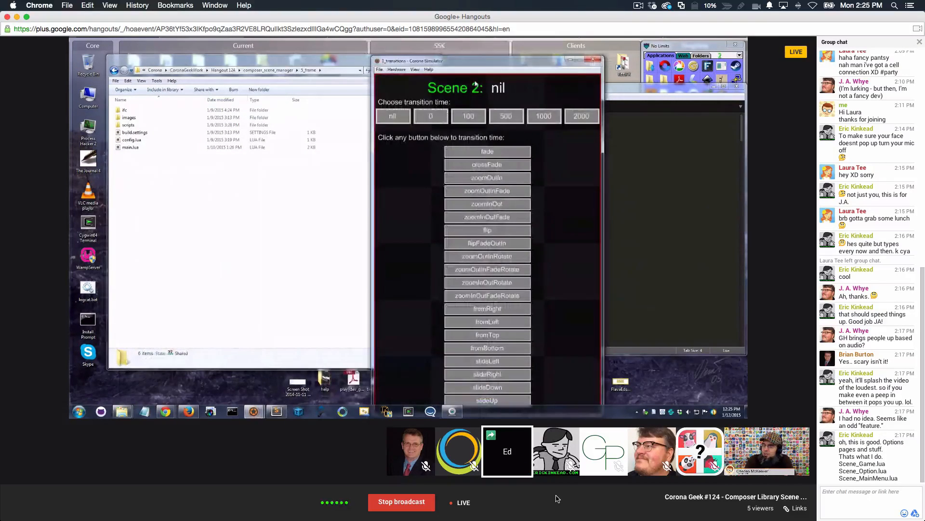
pyautogui.moveTo(208, 284)
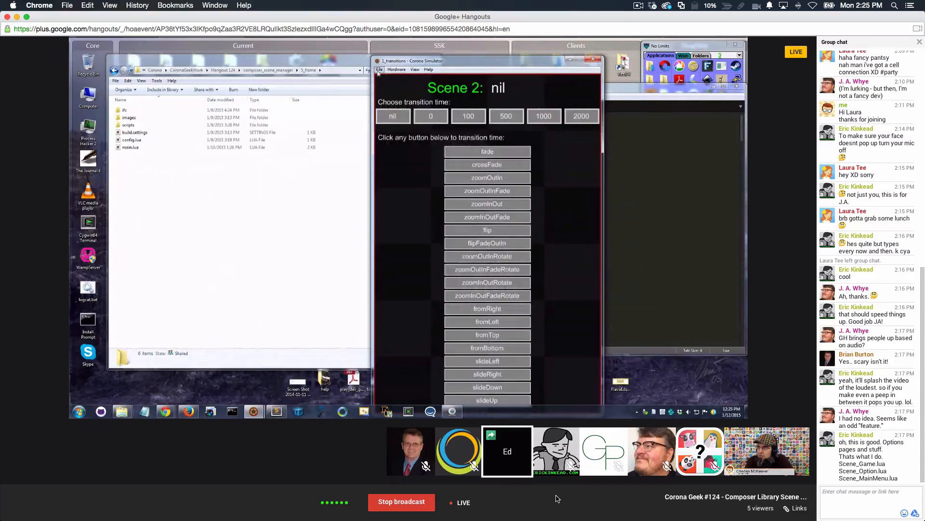
# Interact with the transitions demo in the simulator with the 5_frame folder open
pyautogui.click(380, 69)
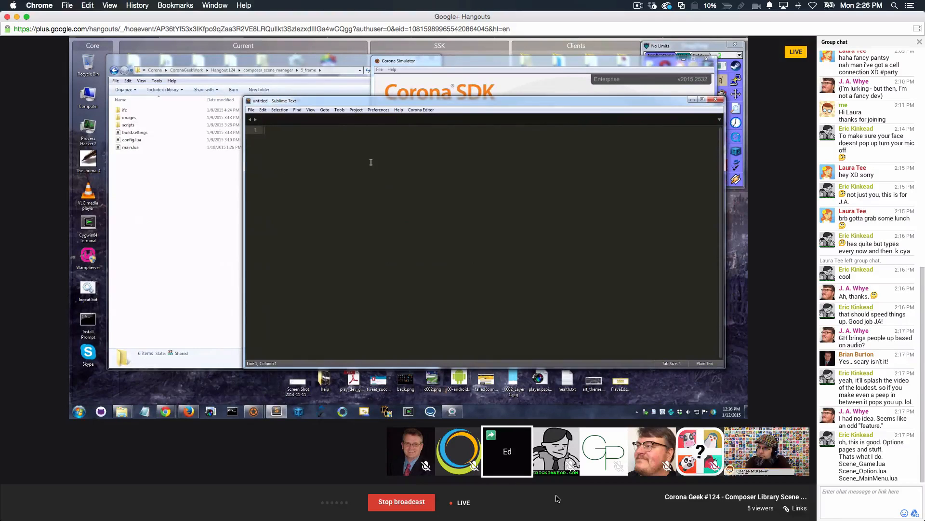
# Focus the empty untitled Sublime Text document ready for typing
pyautogui.click(266, 130)
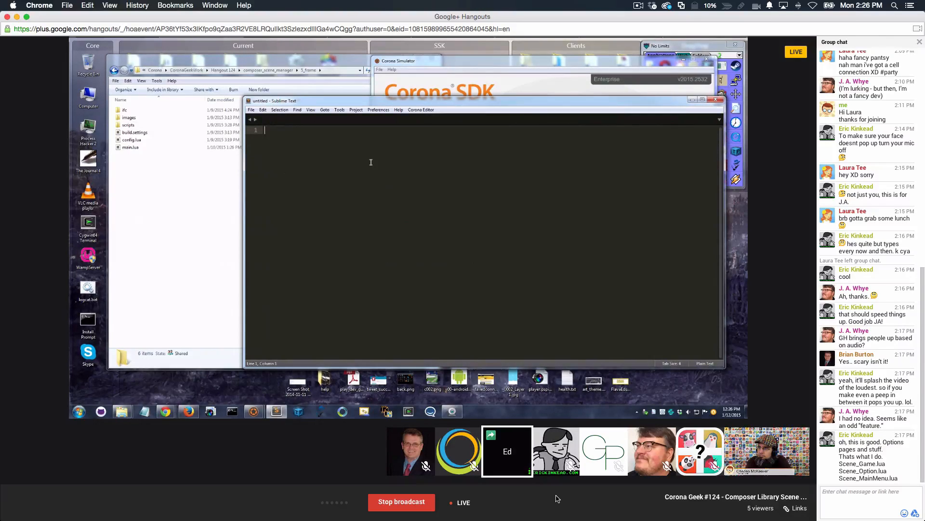